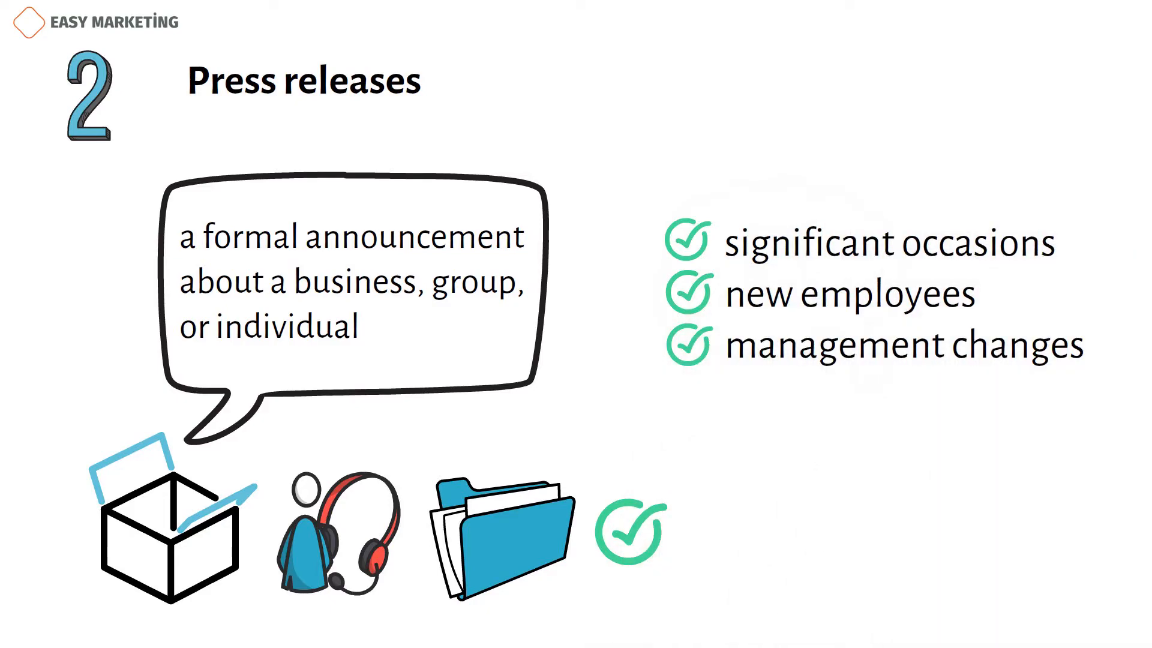
{"action": "scroll", "scroll_direction": "down", "scroll_amount": 3}
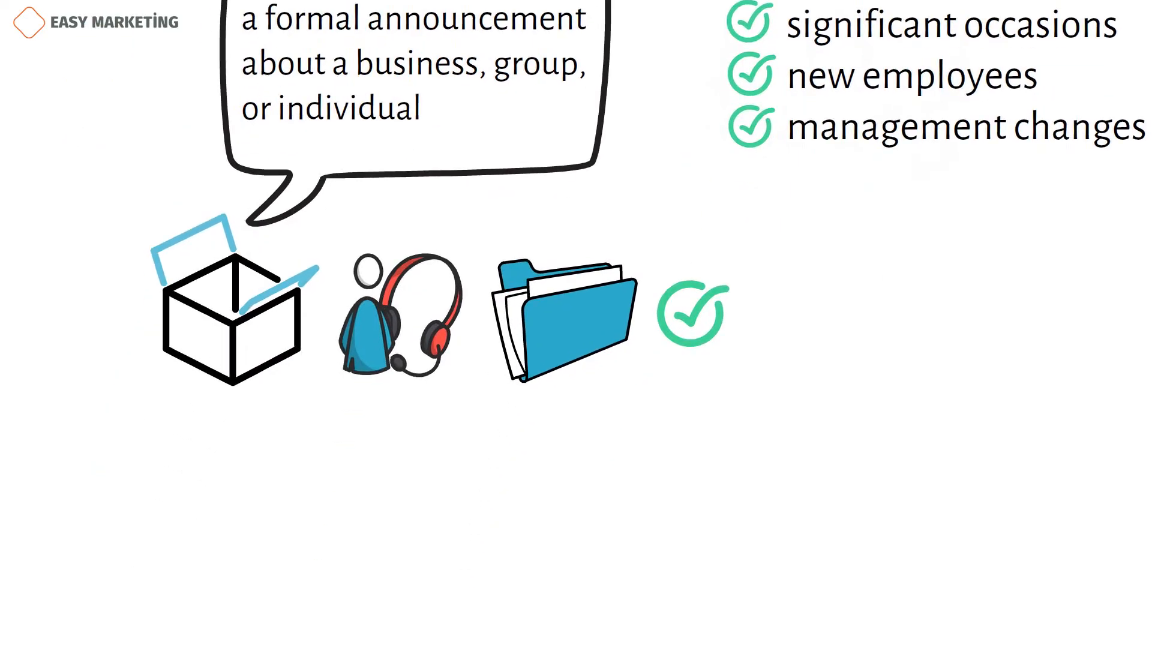